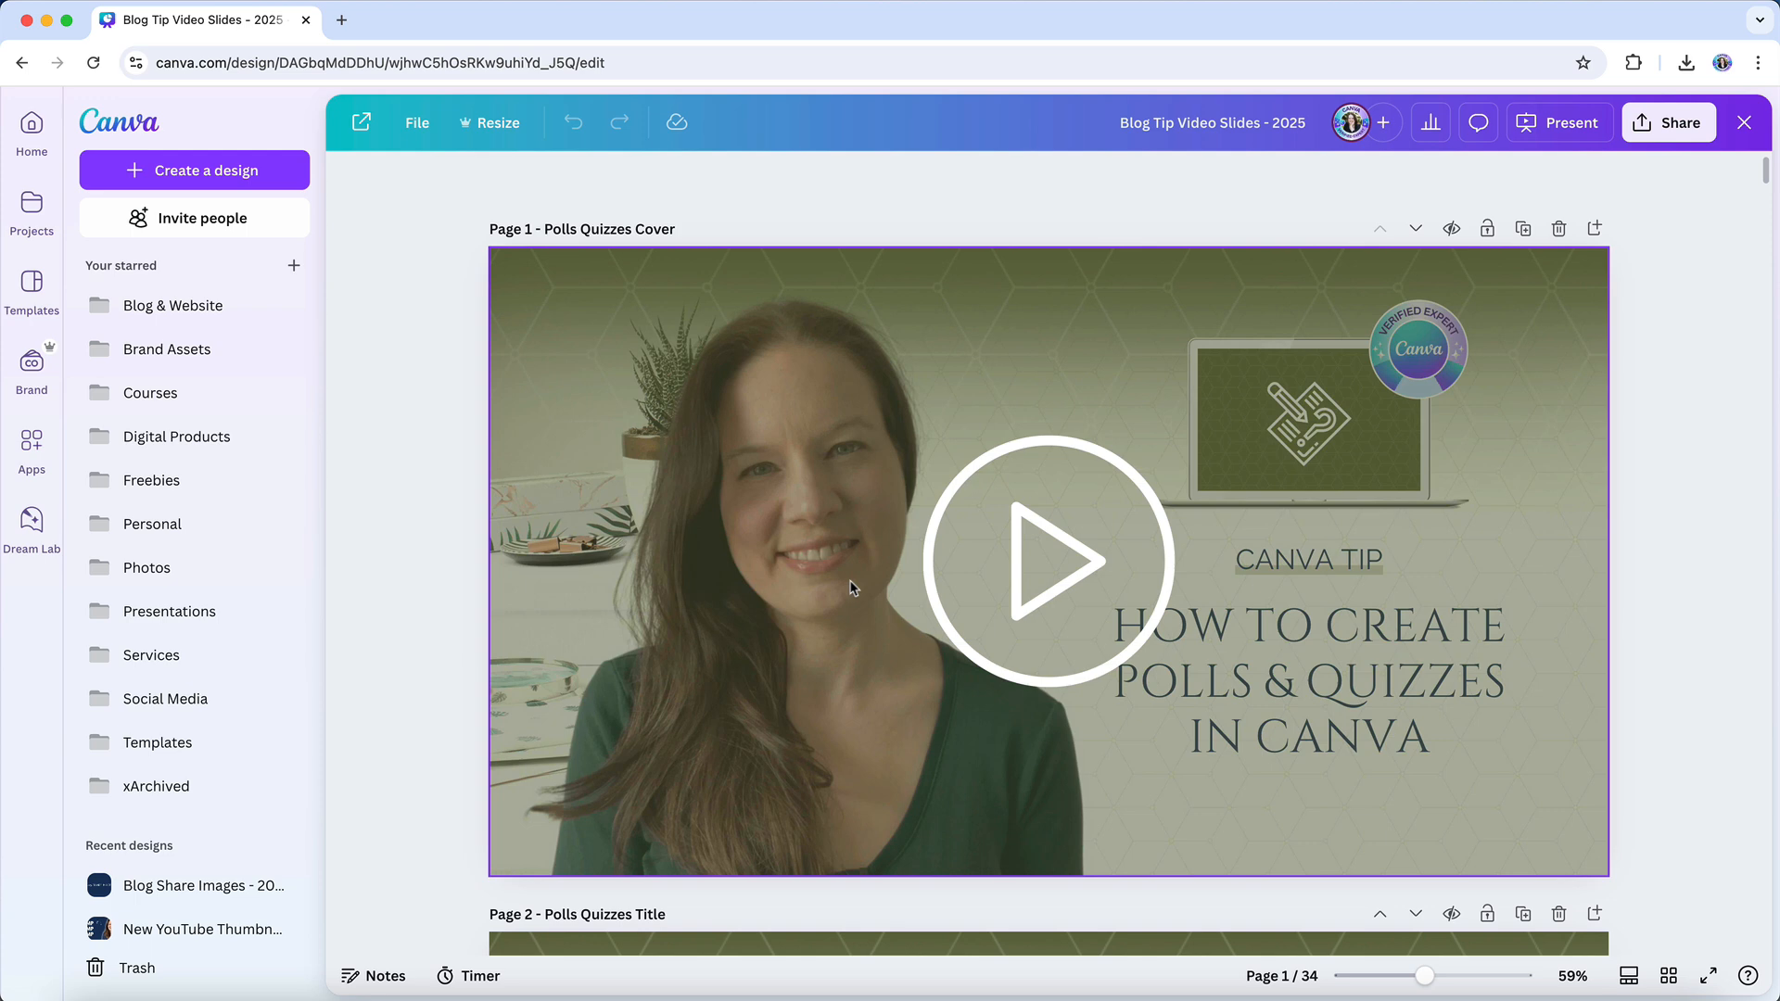
# - Go from the slide design to the Projects page and show the account menu
pyautogui.click(32, 210)
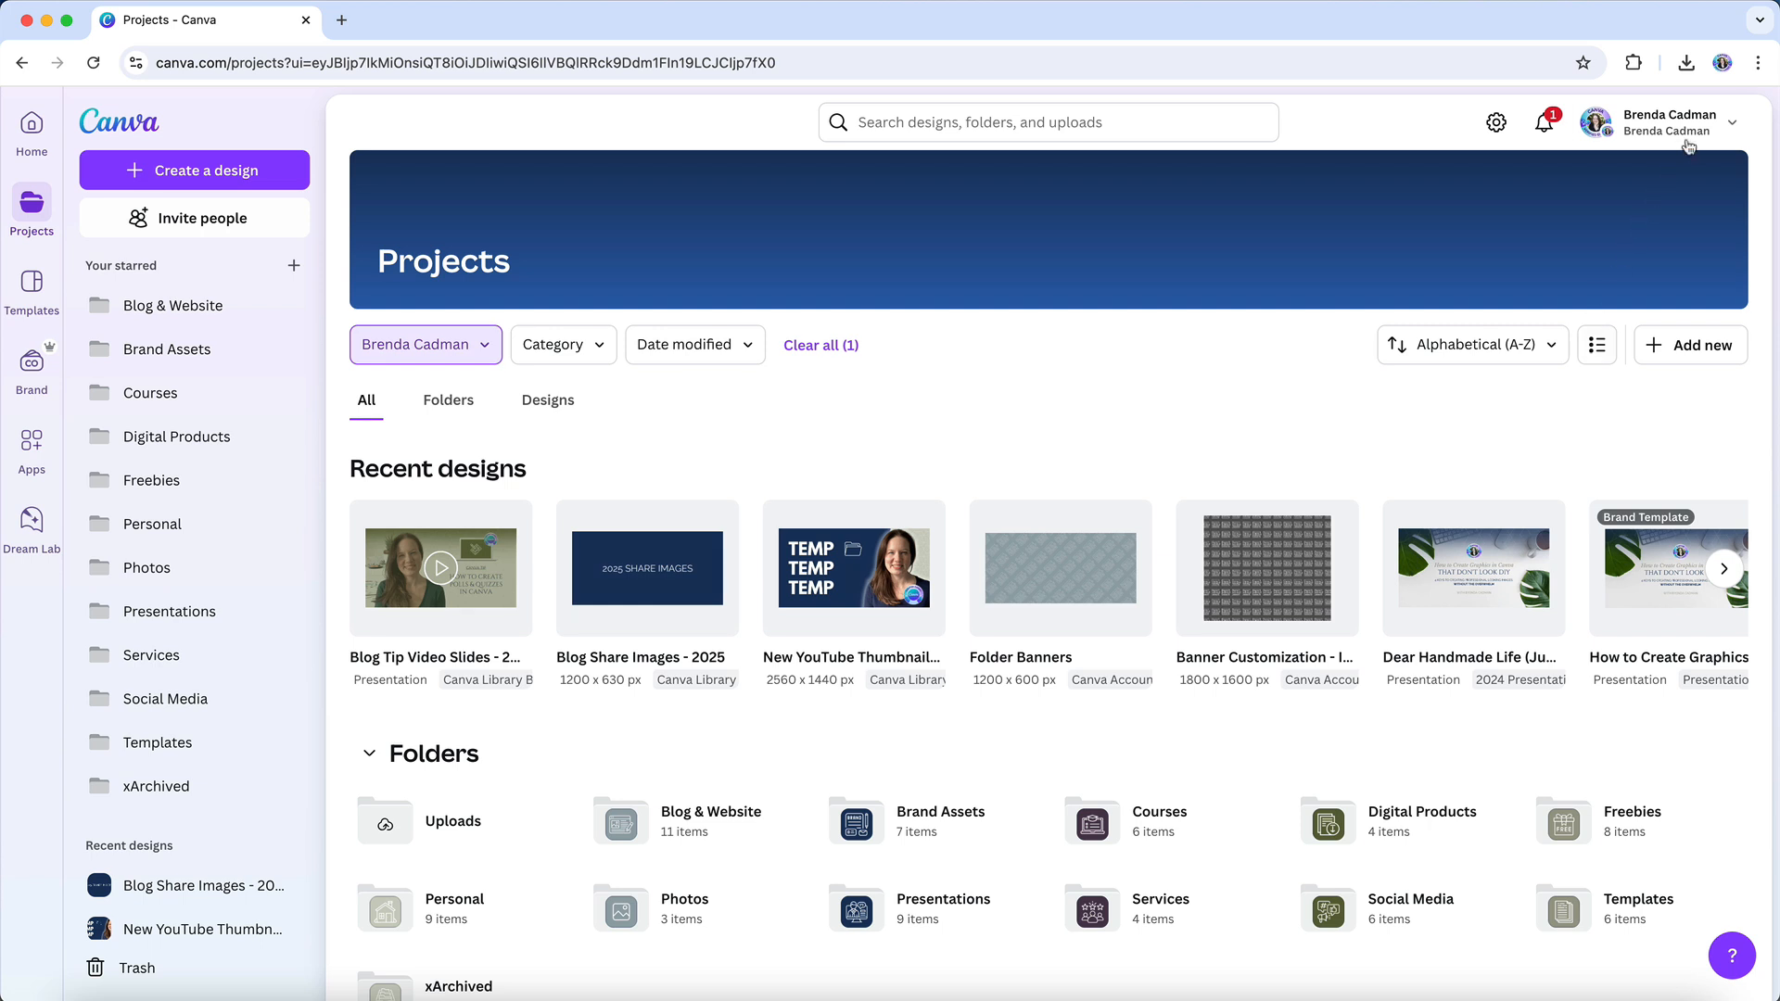
pyautogui.click(1670, 122)
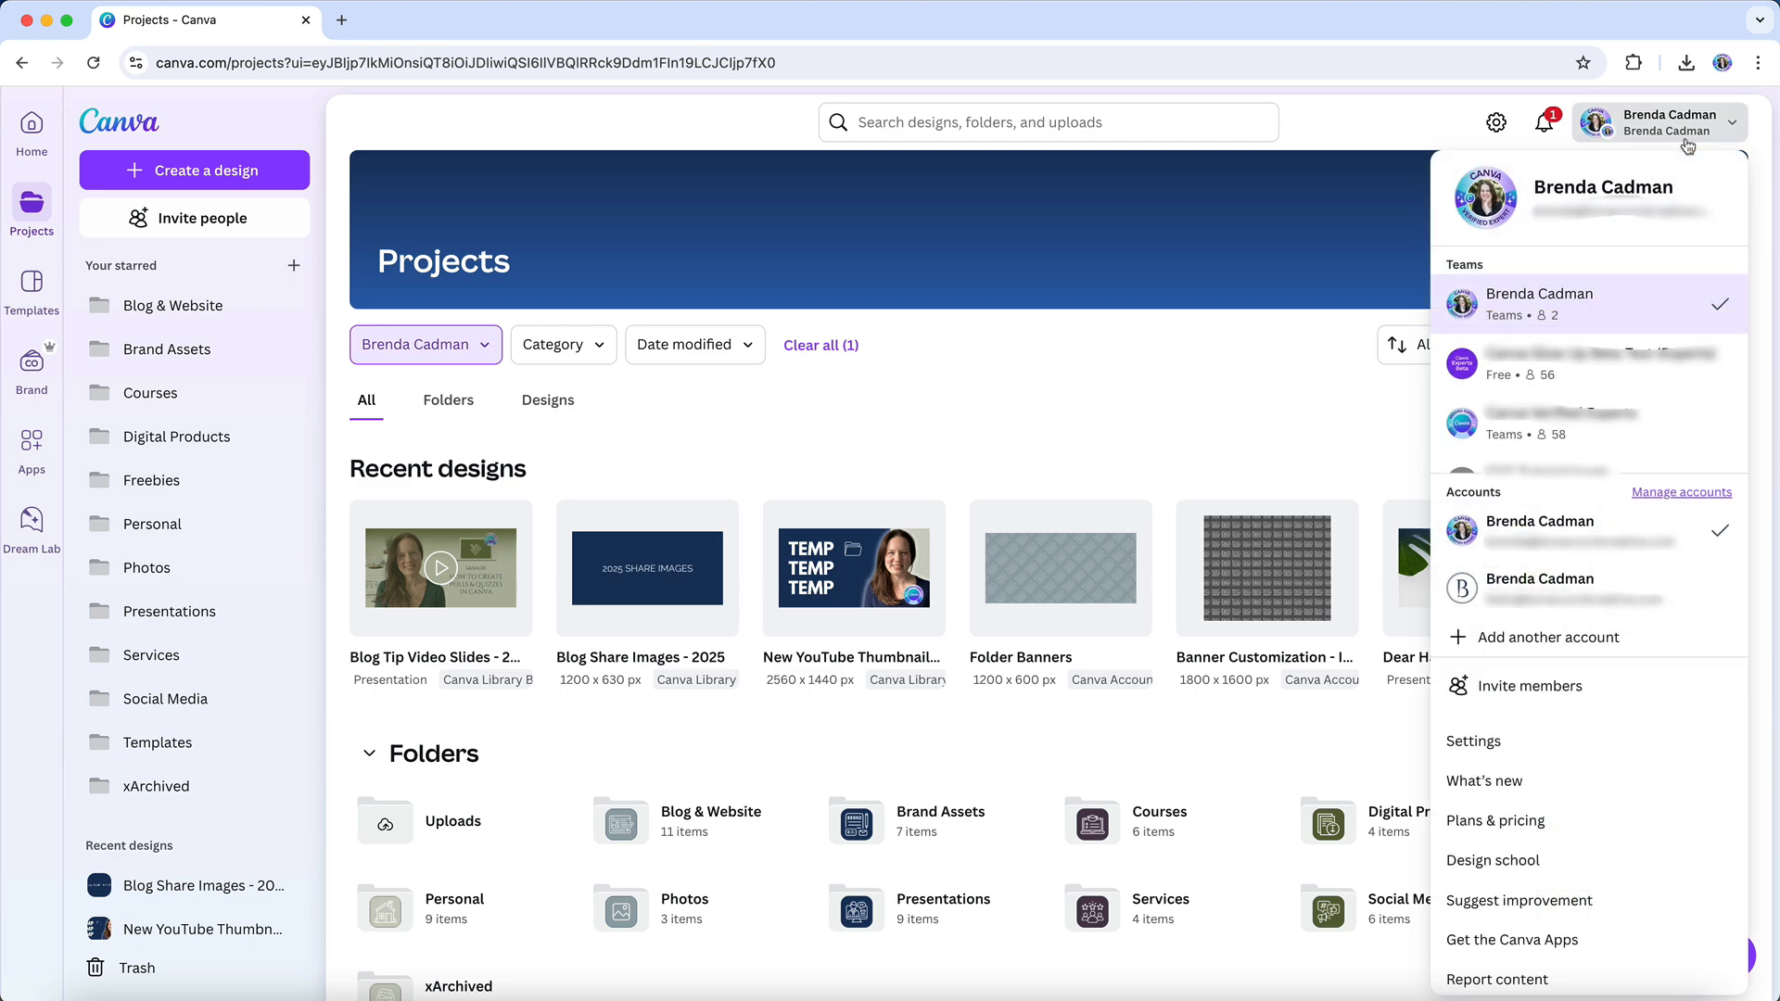
pyautogui.moveTo(1624, 369)
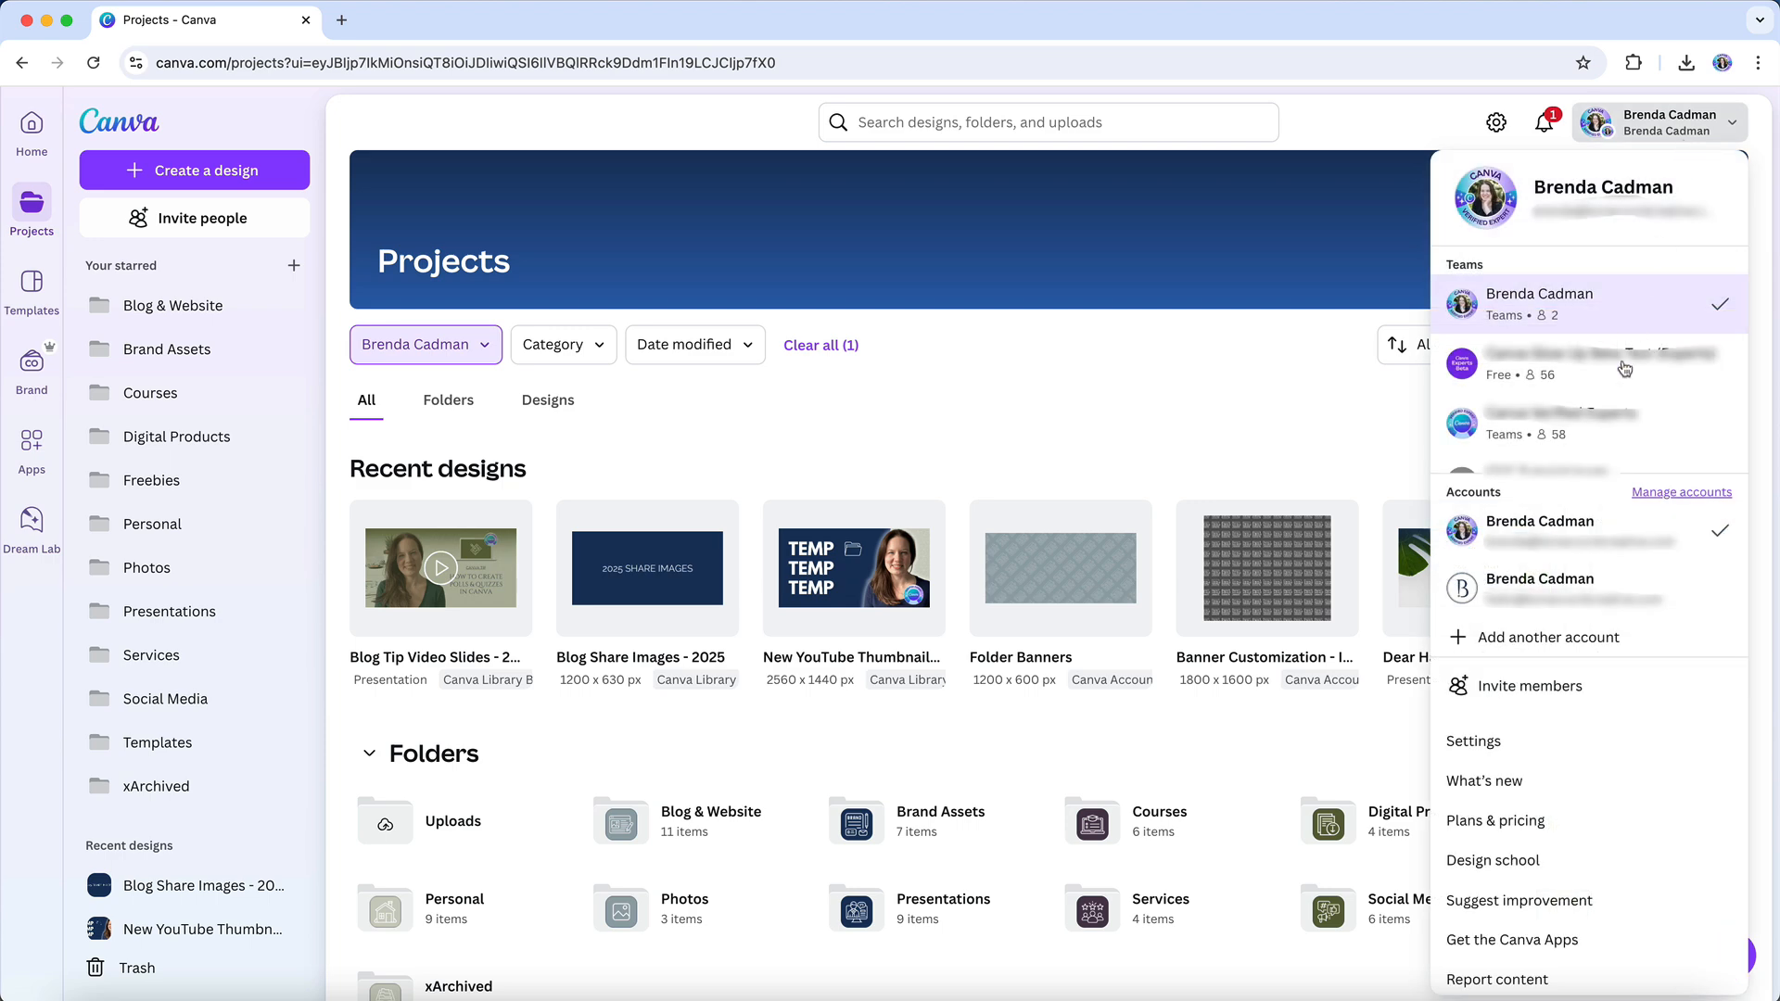
# - In account Settings, switch on 'Open designs in a new tab' under Link opening
pyautogui.click(1473, 740)
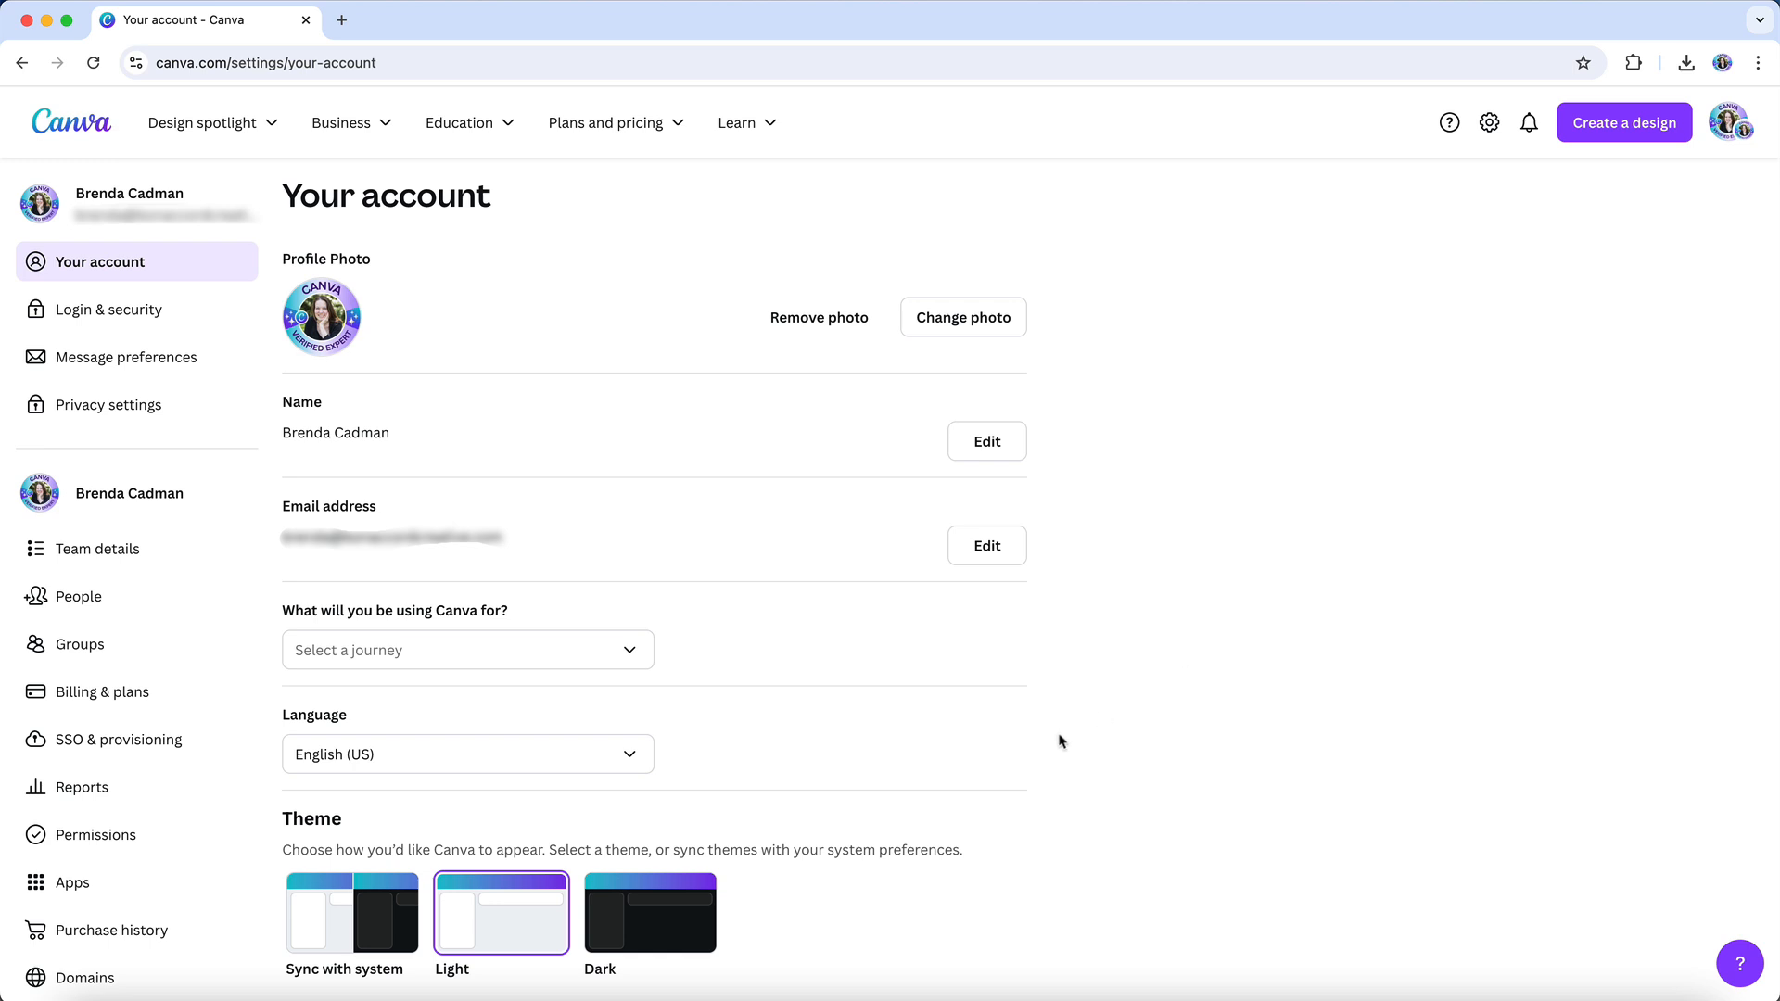
pyautogui.scroll(-3)
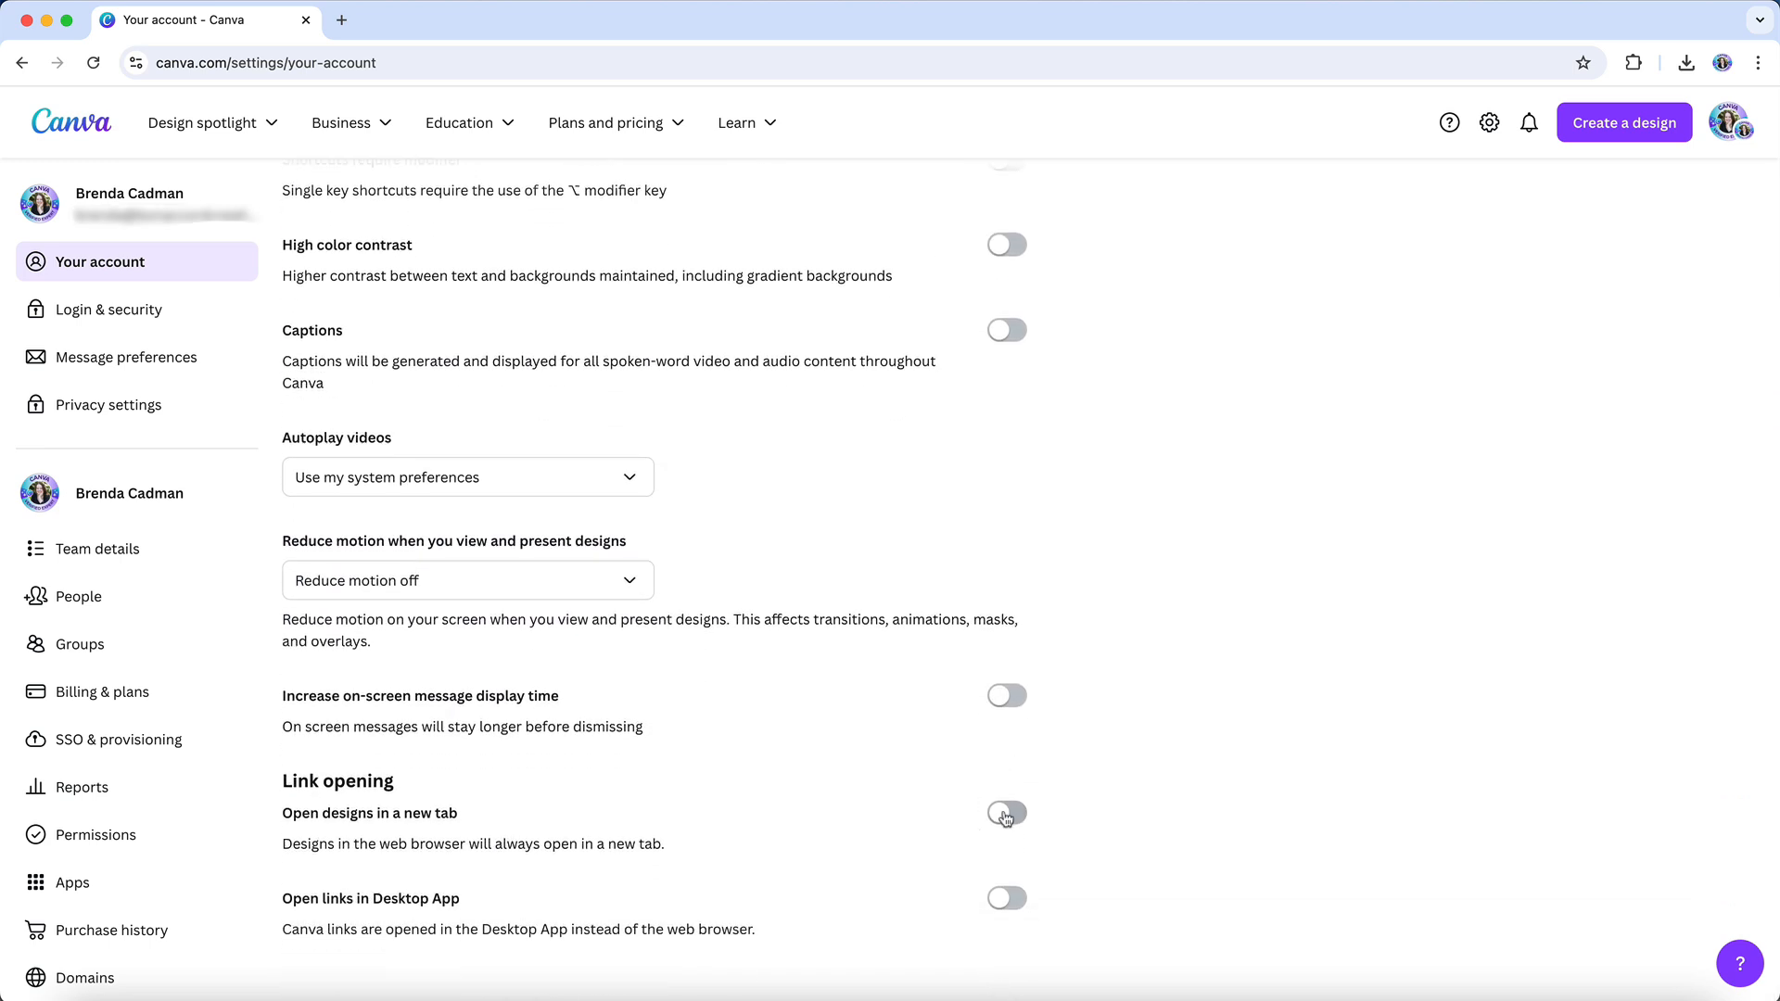
pyautogui.click(1006, 813)
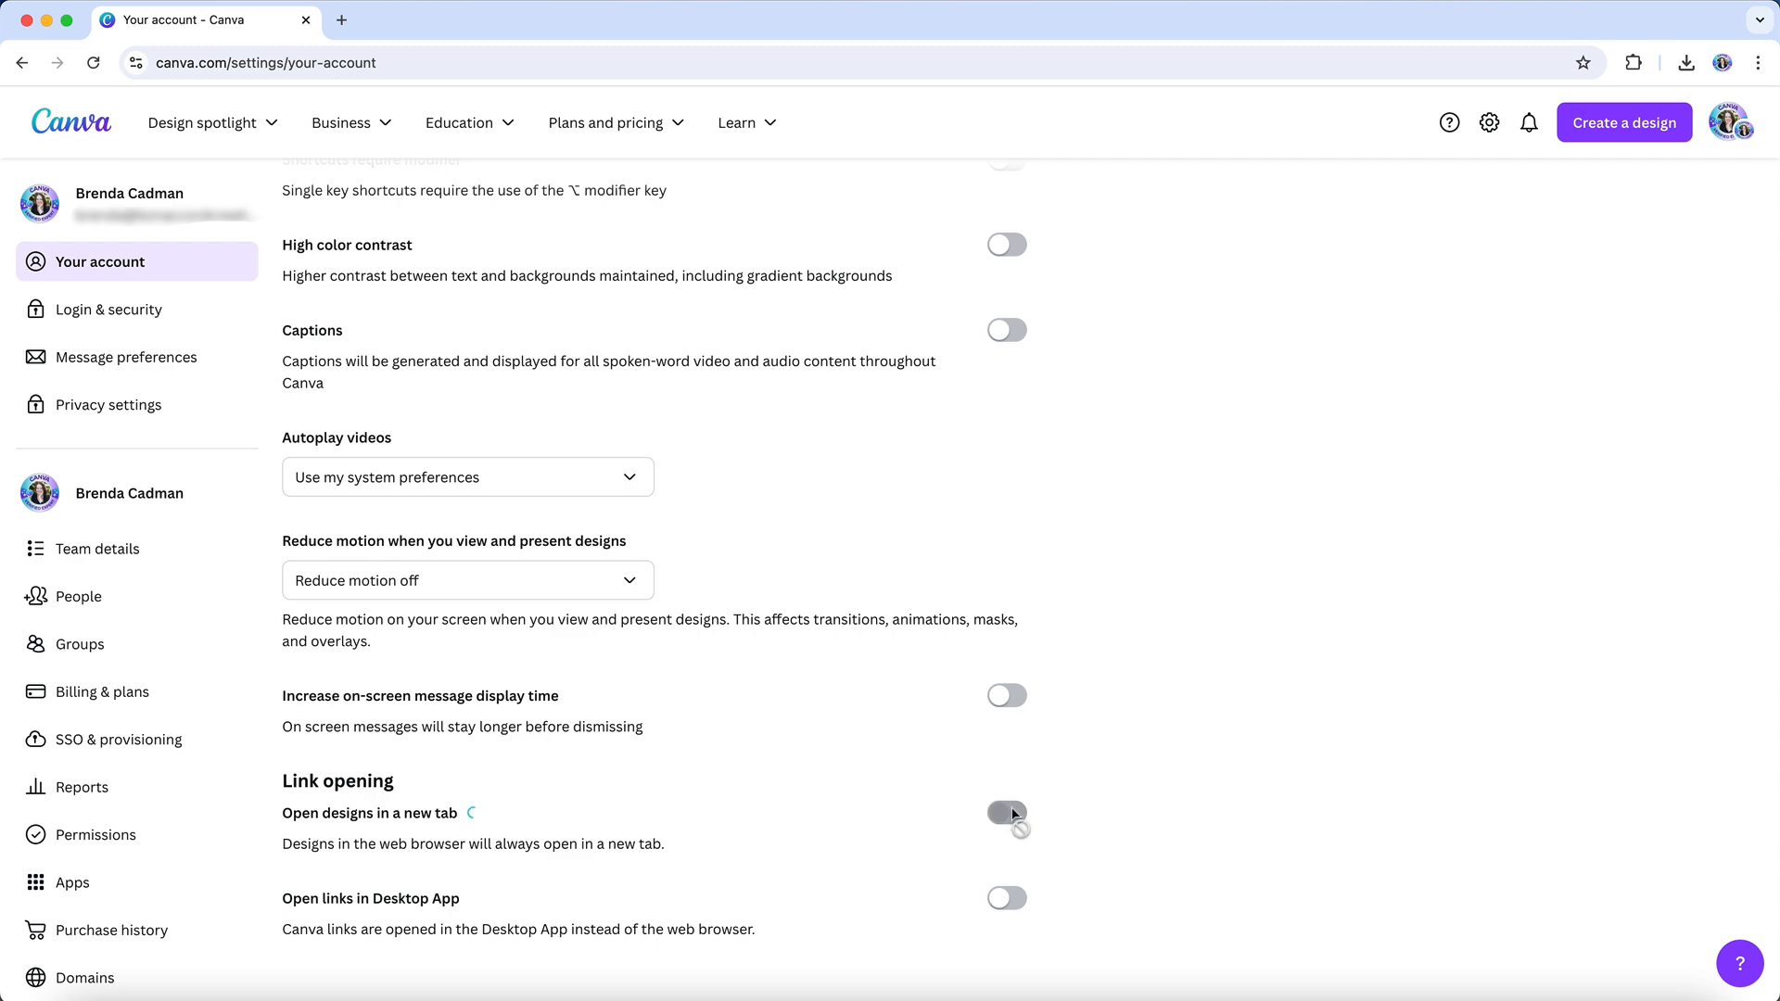